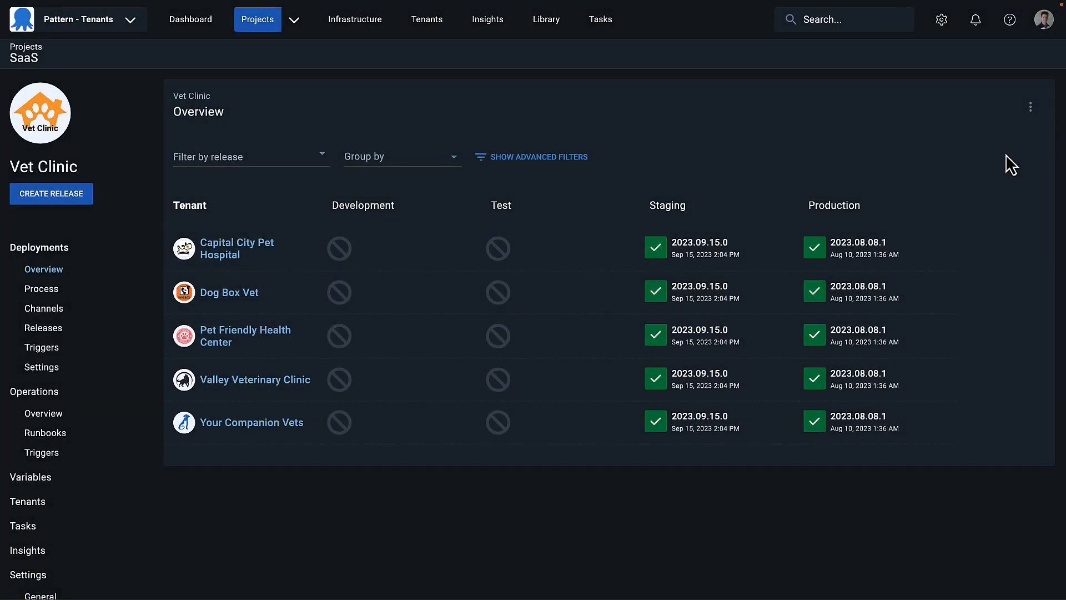
Deploy release 2023.09.15.1 to Production for Dog Box Vet and all tenants, then reveal environment filters.
left_click(245, 157)
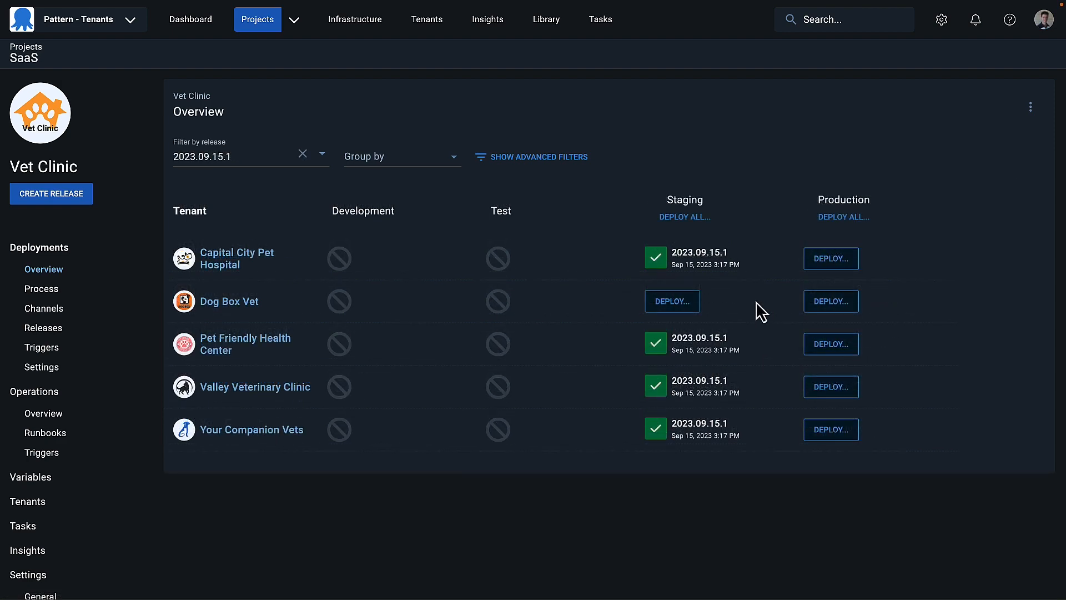
left_click(831, 301)
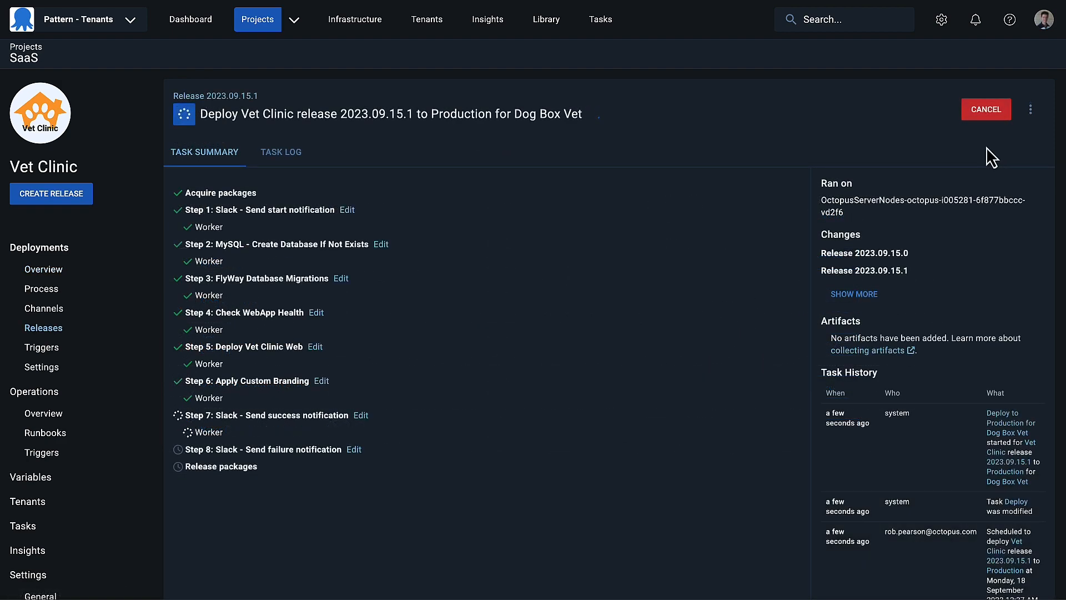
left_click(600, 19)
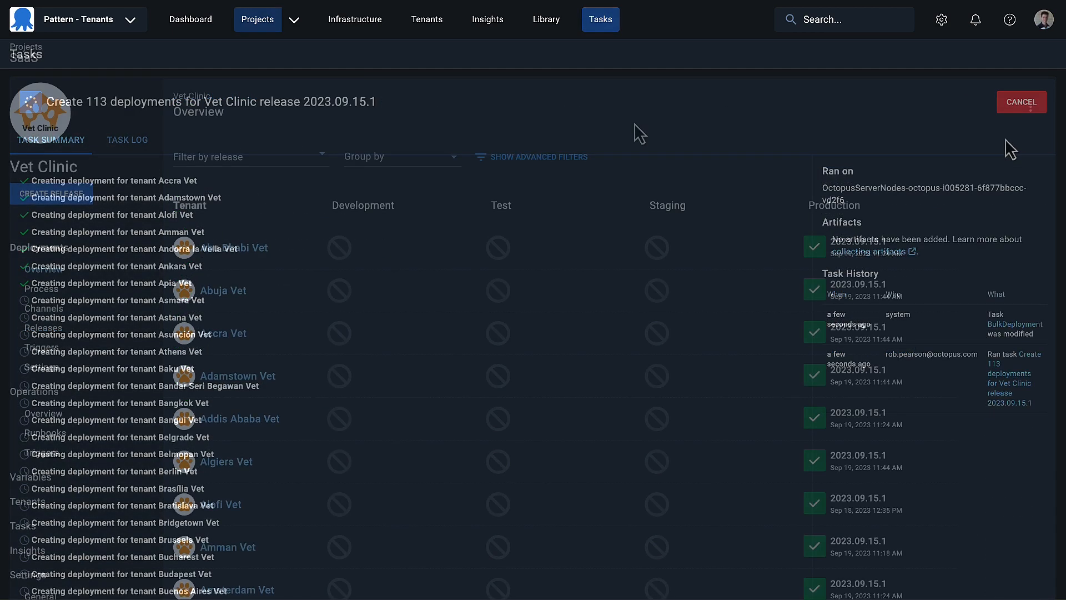
left_click(537, 156)
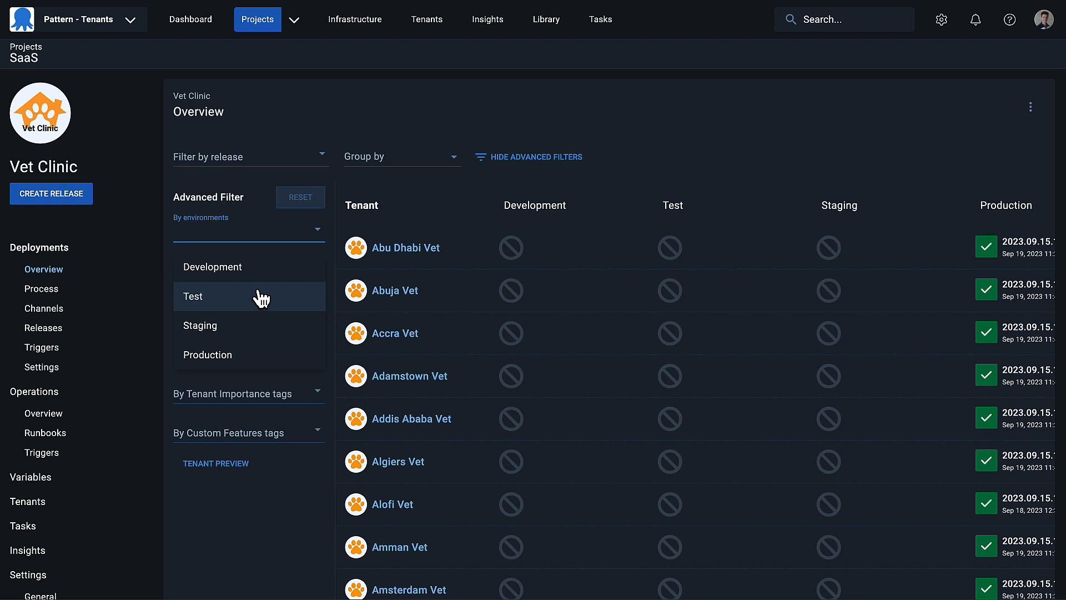
Filter the overview to Staging, Production and the West US Azure region, then go to Tenants.
left_click(200, 326)
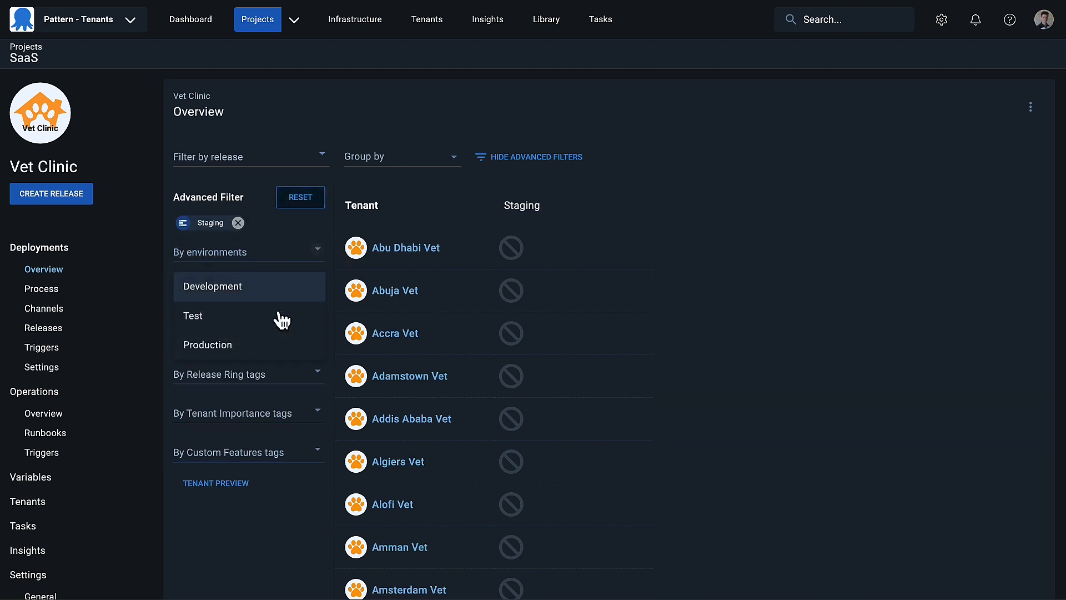
left_click(207, 344)
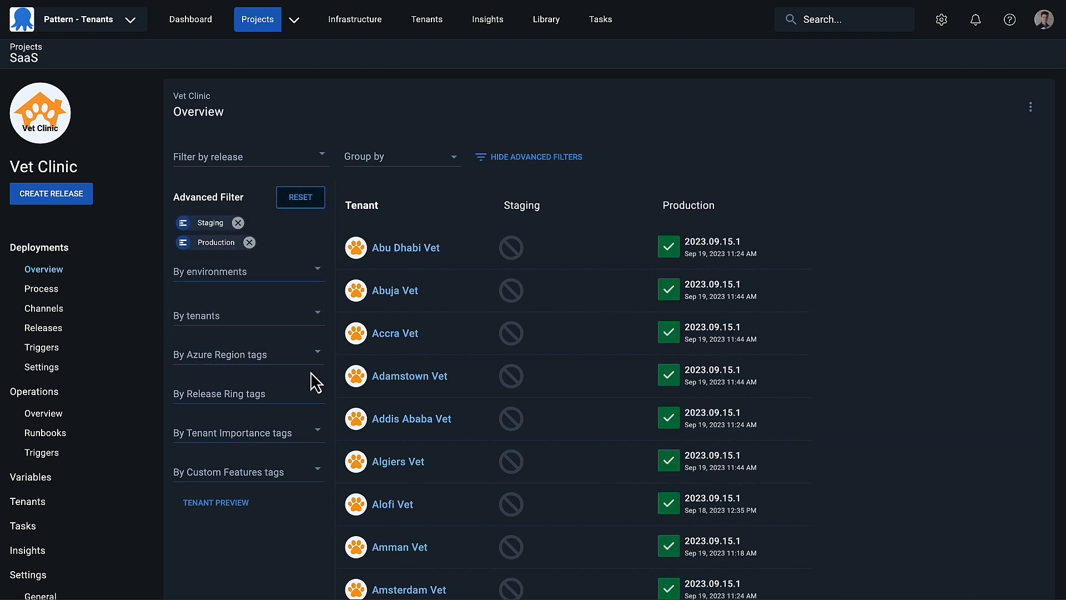
left_click(247, 353)
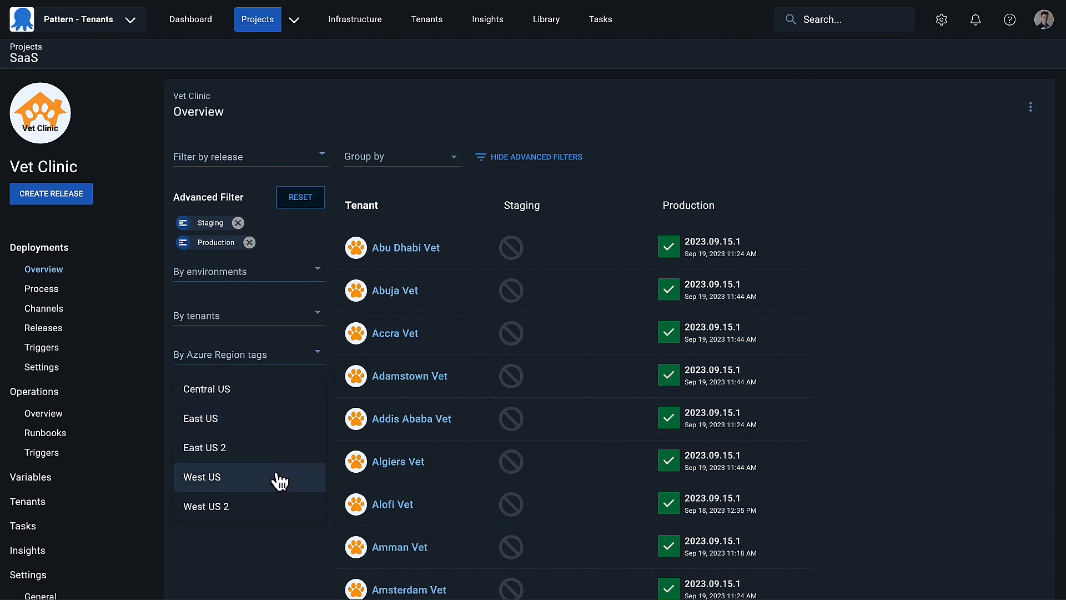
left_click(201, 476)
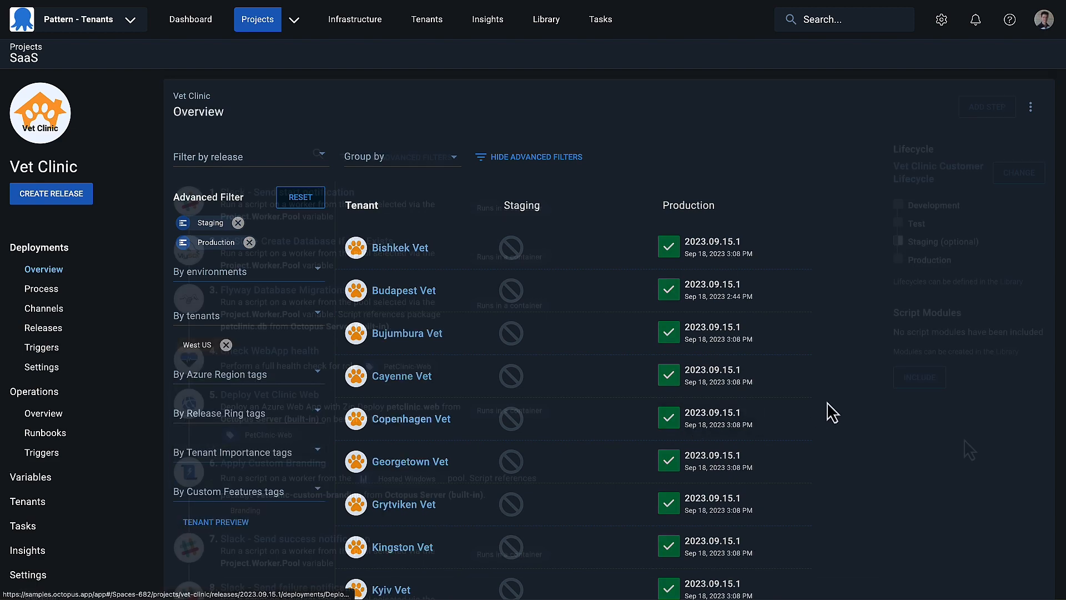
left_click(41, 289)
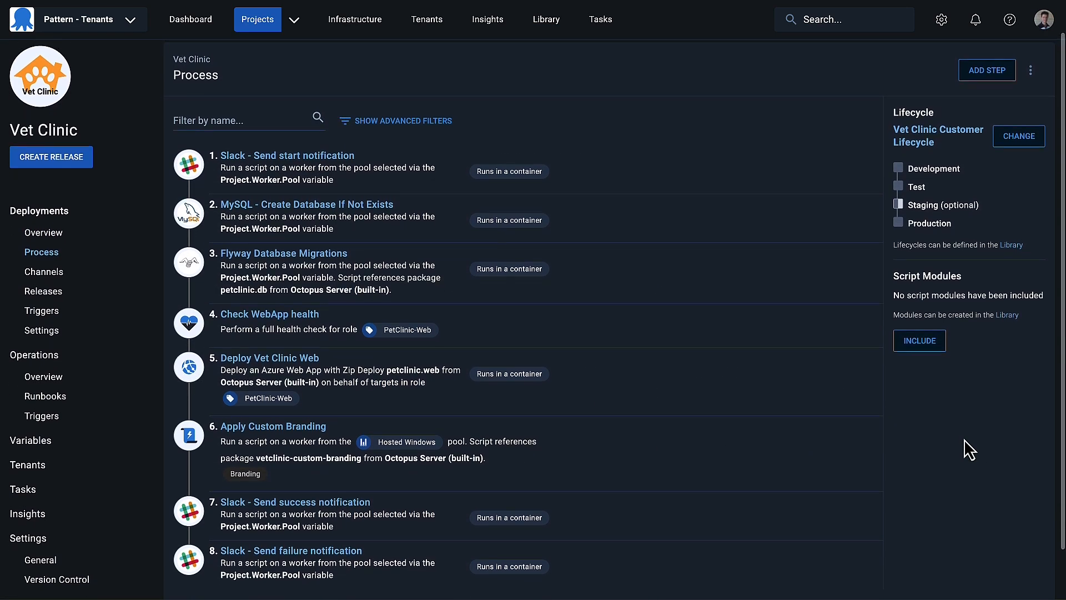
left_click(426, 19)
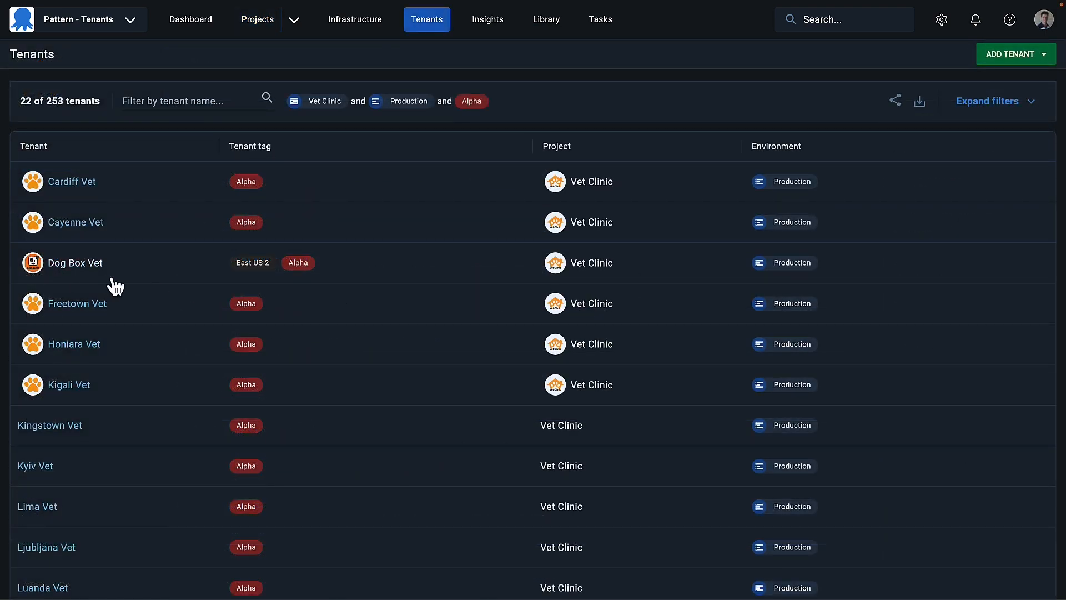
Tag Dog Box Vet as Beta and connect it to Vet Clinic for Staging and Production.
left_click(74, 263)
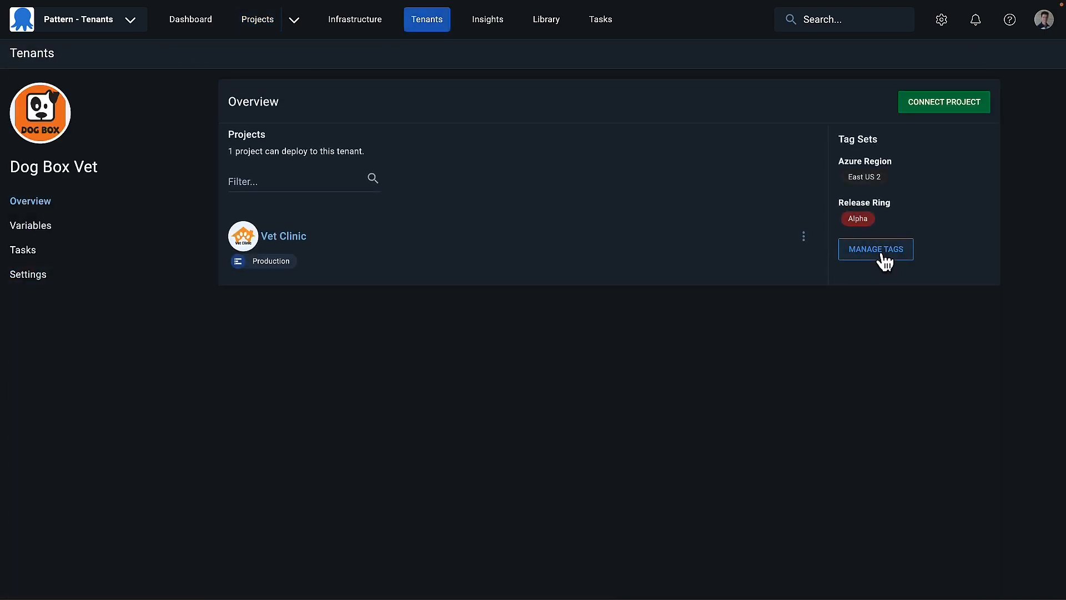
left_click(875, 248)
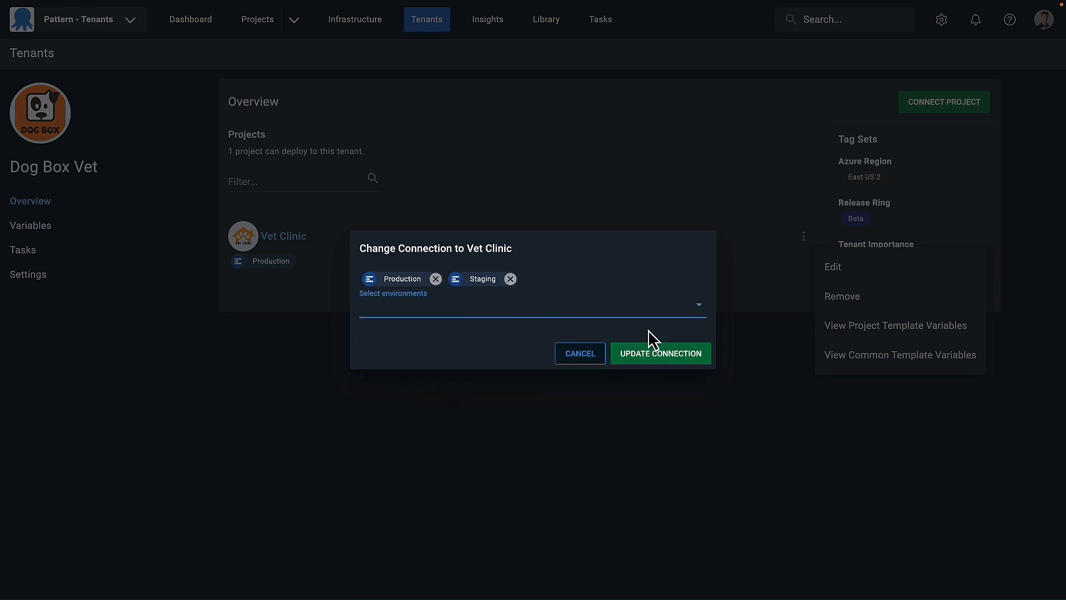
left_click(660, 353)
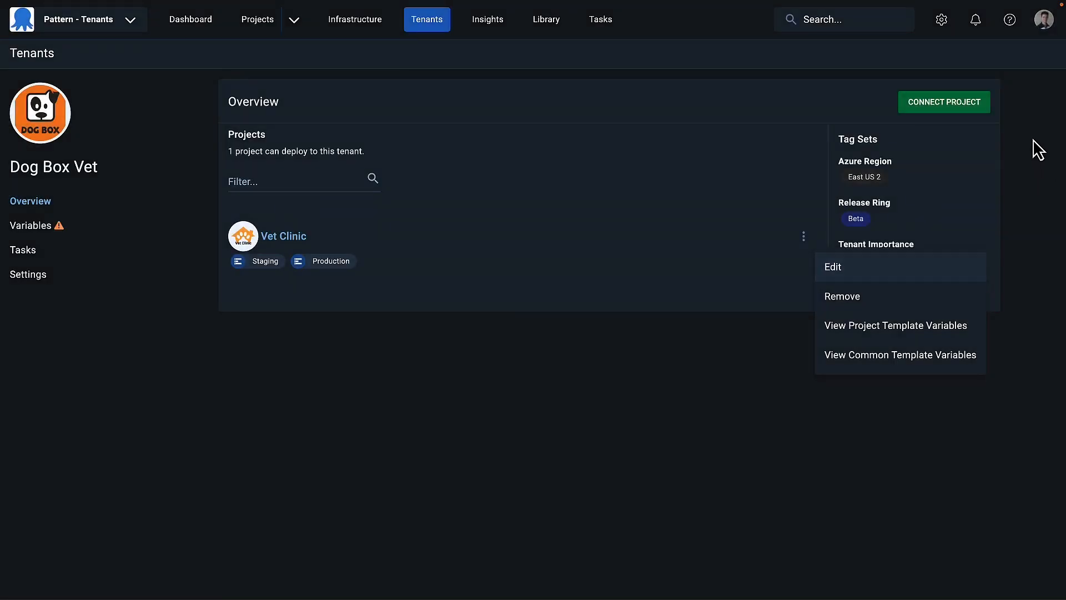
left_click(30, 225)
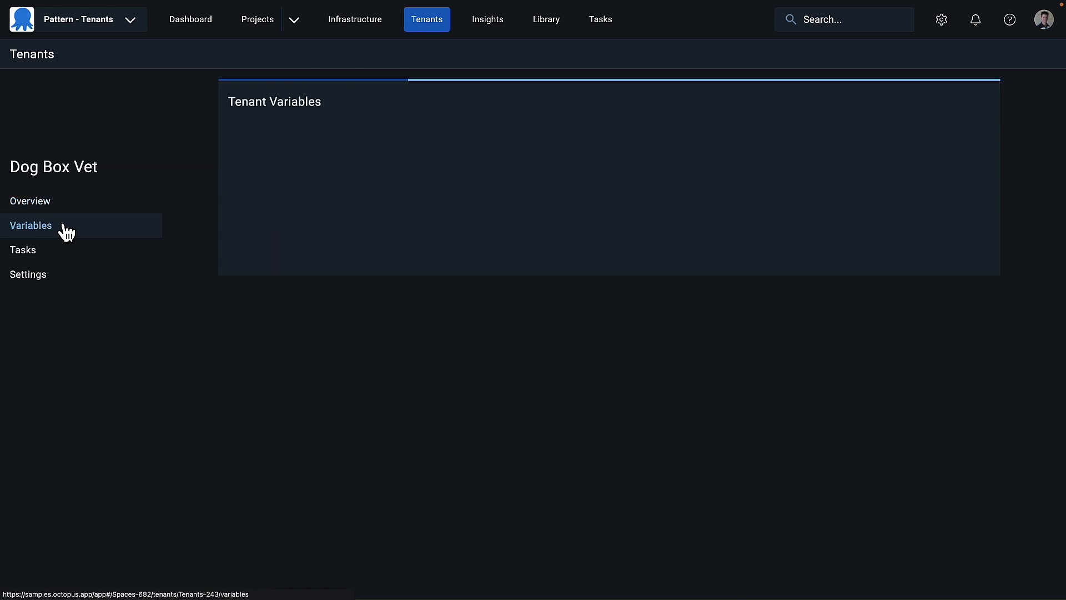
Review Dog Box Vet's Vet Clinic project variables for Staging and Production.
left_click(30, 225)
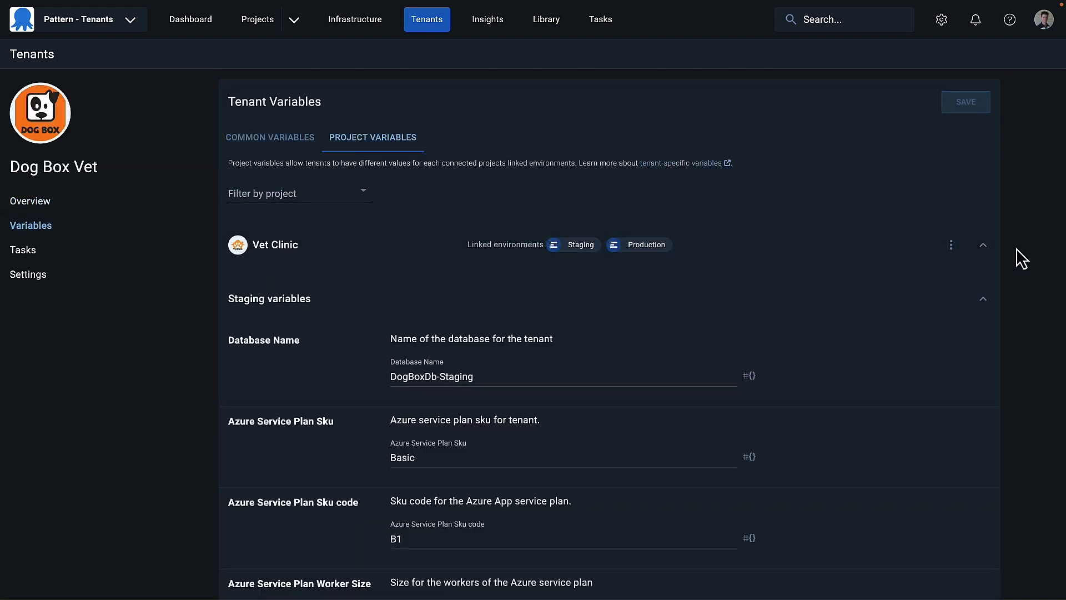
scroll("down", 3)
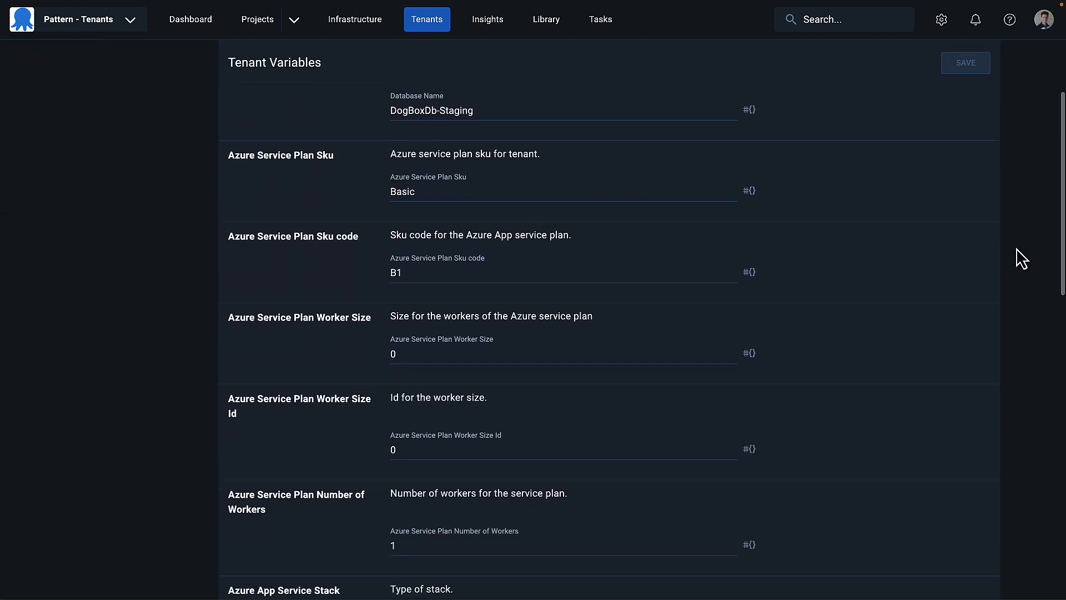
scroll("down", 3)
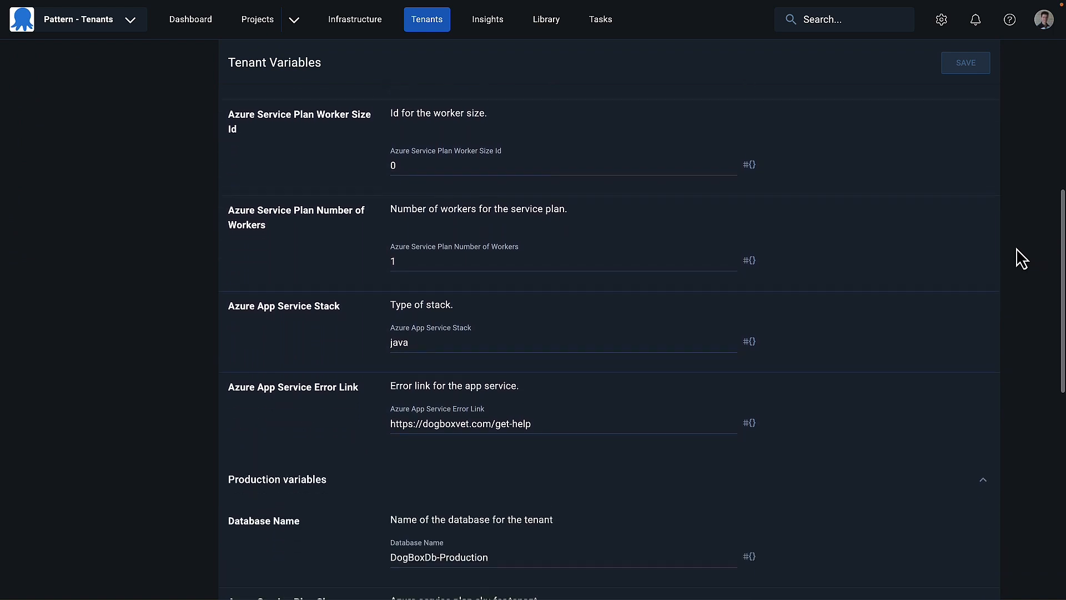
scroll("down", 3)
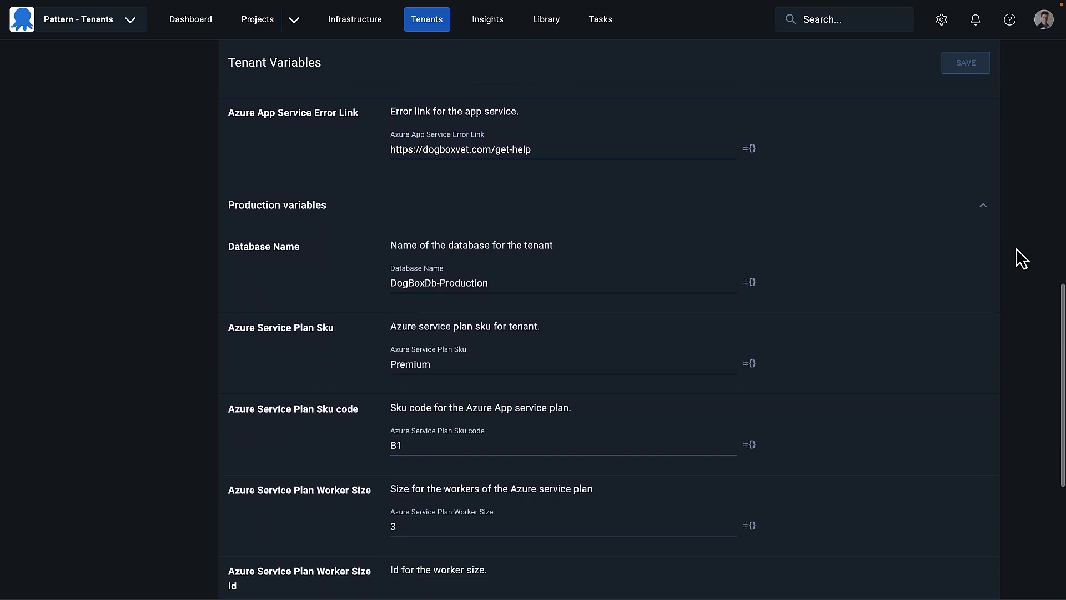
scroll("down", 3)
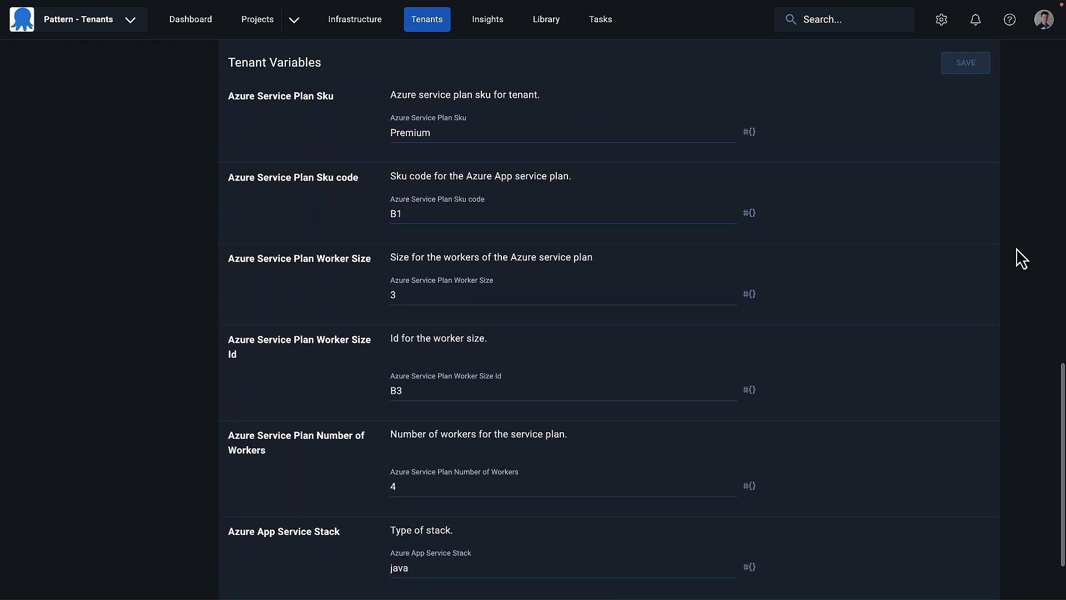
left_click(257, 19)
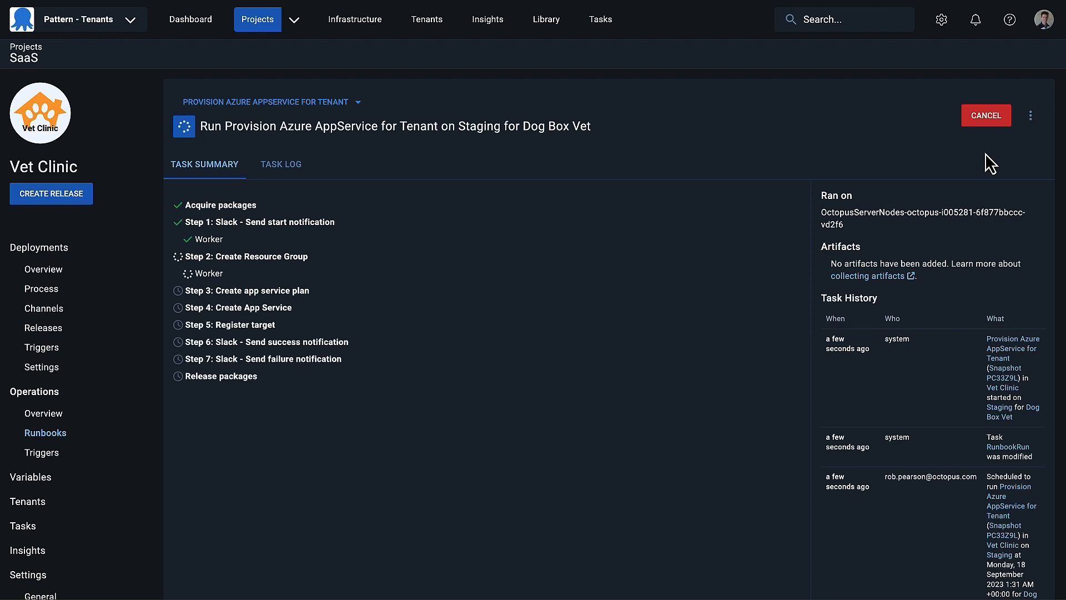
Run the 'Provision Azure AppService for Tenant' runbook on Staging for Dog Box Vet, then return to Tenants.
left_click(45, 432)
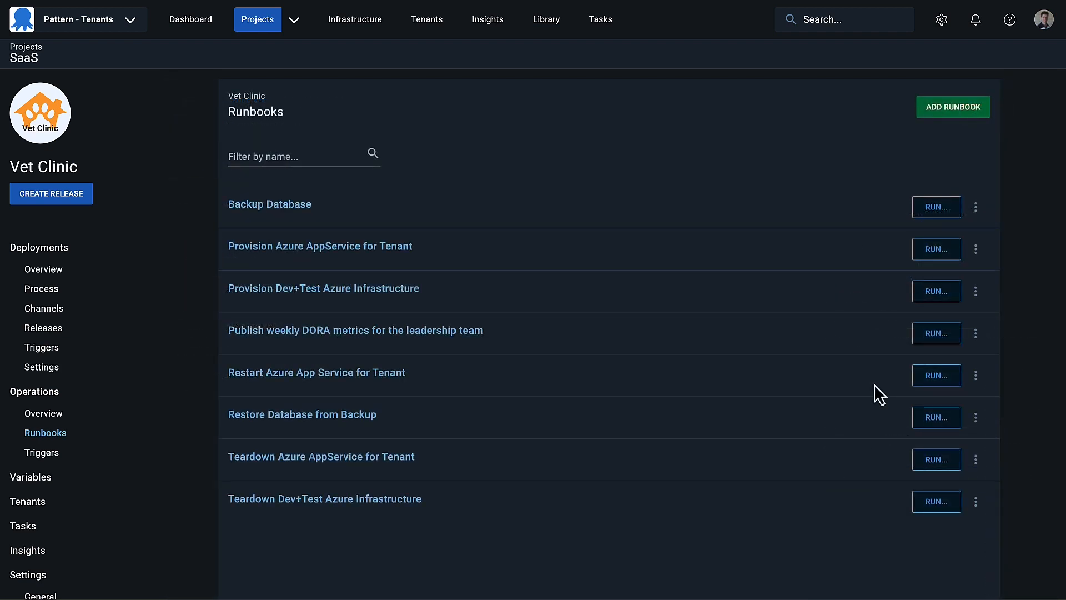
left_click(935, 249)
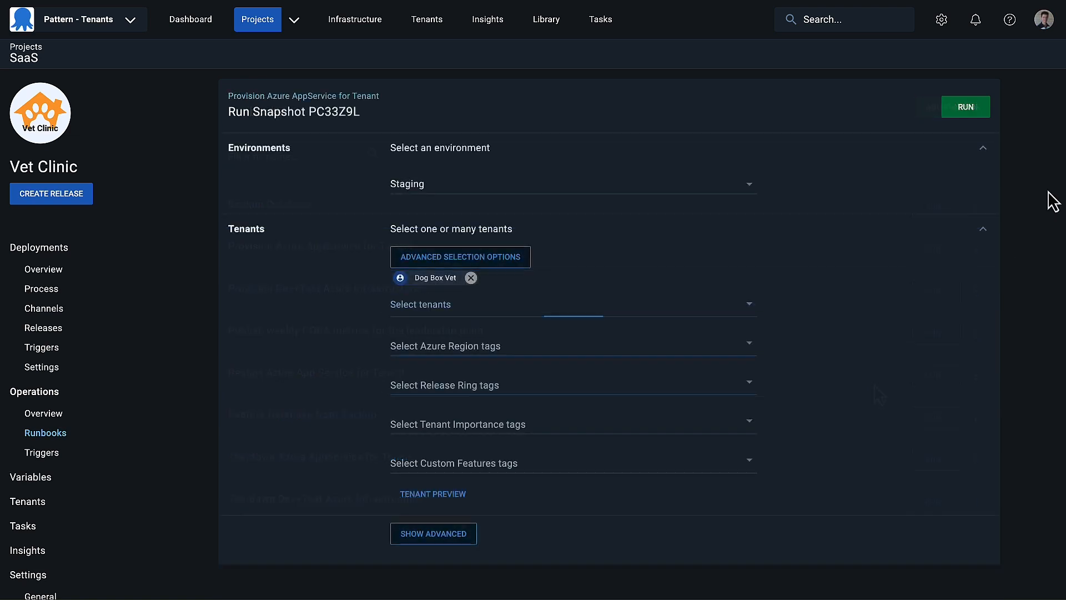
left_click(190, 19)
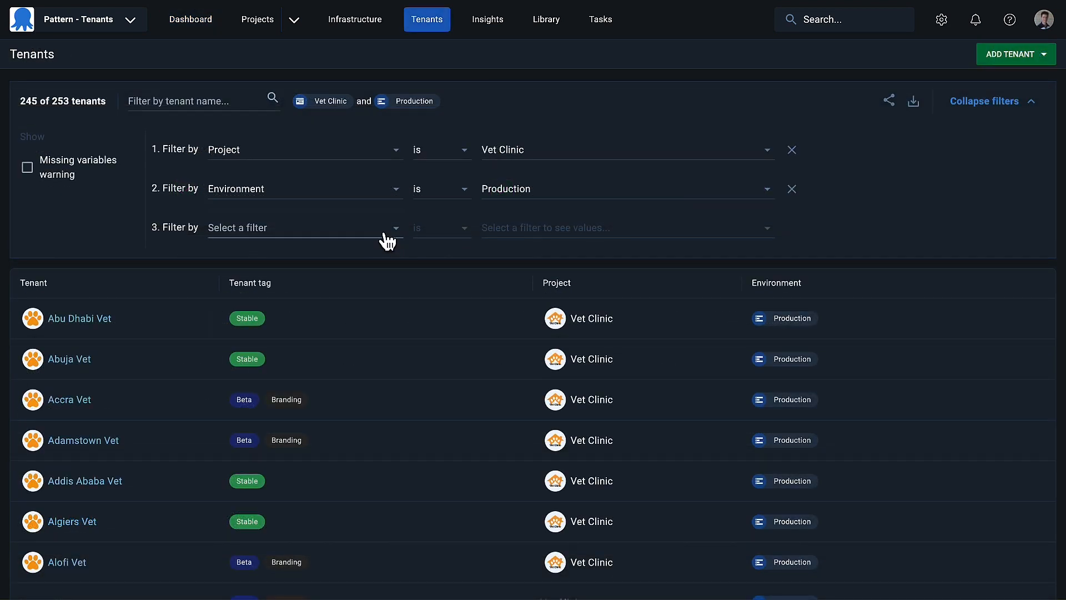
Add a Tenant Importance filter for VIP, leaving 5 of 253 tenants.
left_click(304, 227)
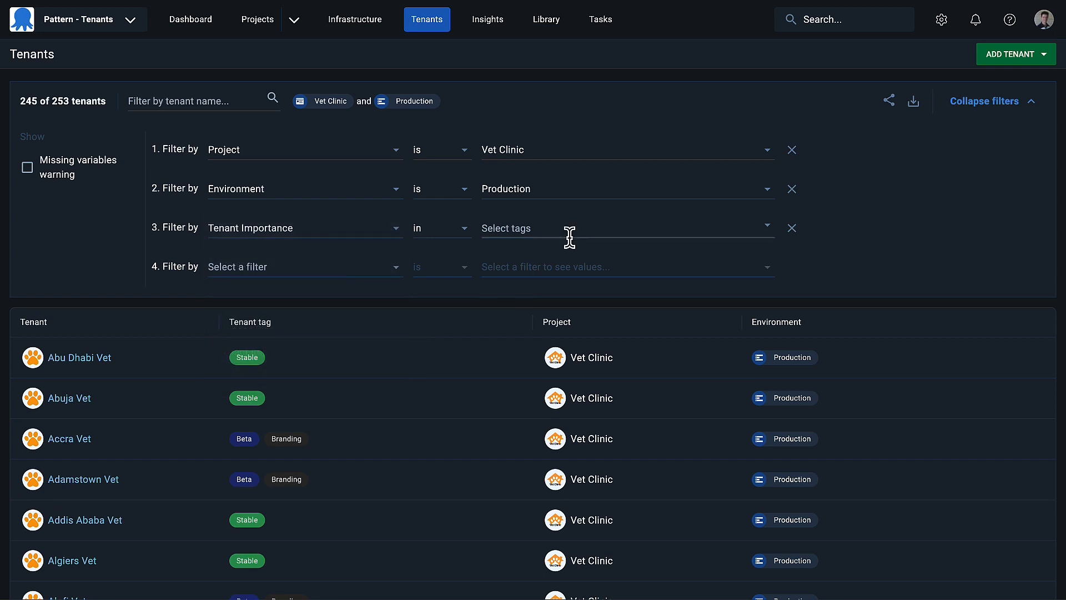
left_click(626, 227)
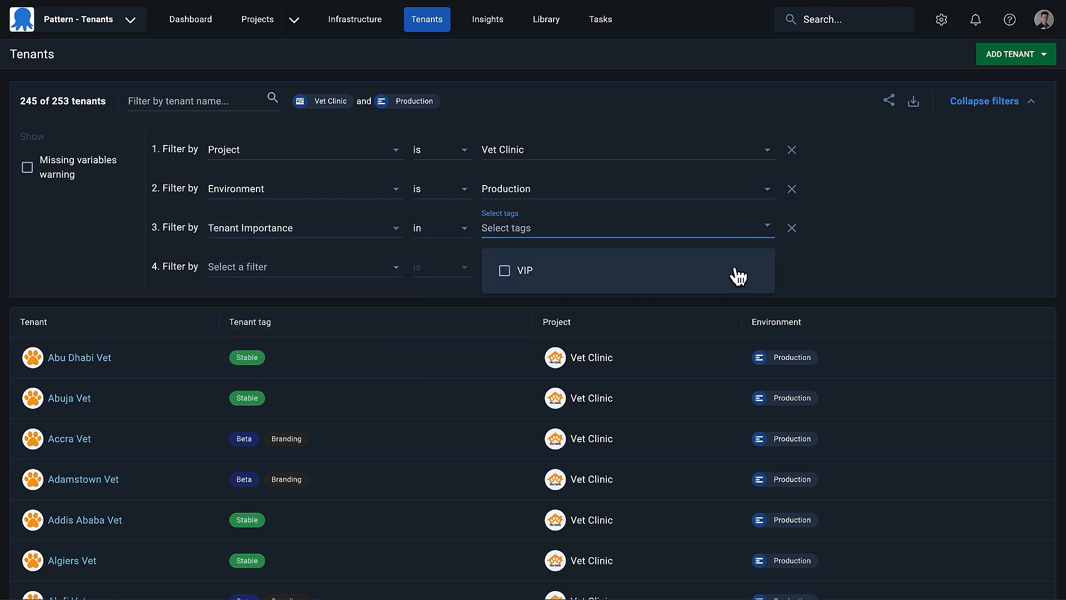
left_click(525, 270)
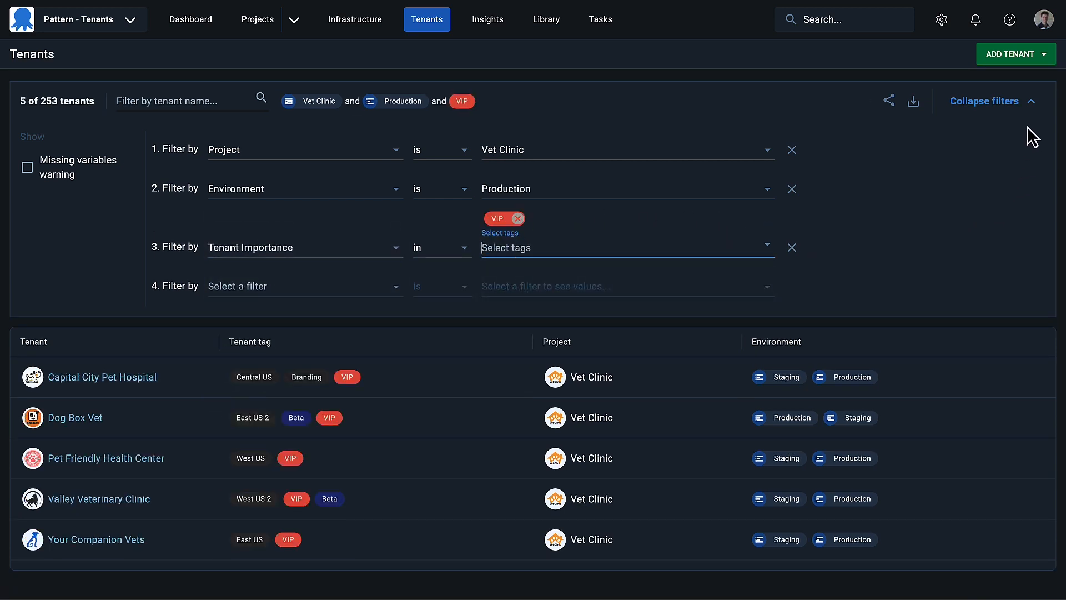